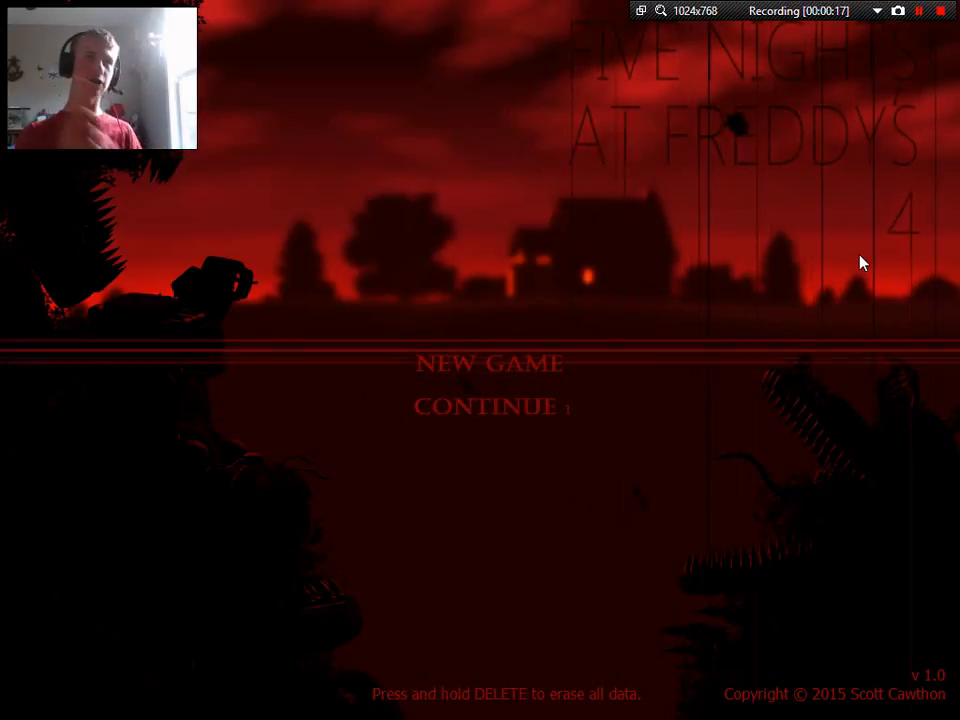
mouse_move(590, 334)
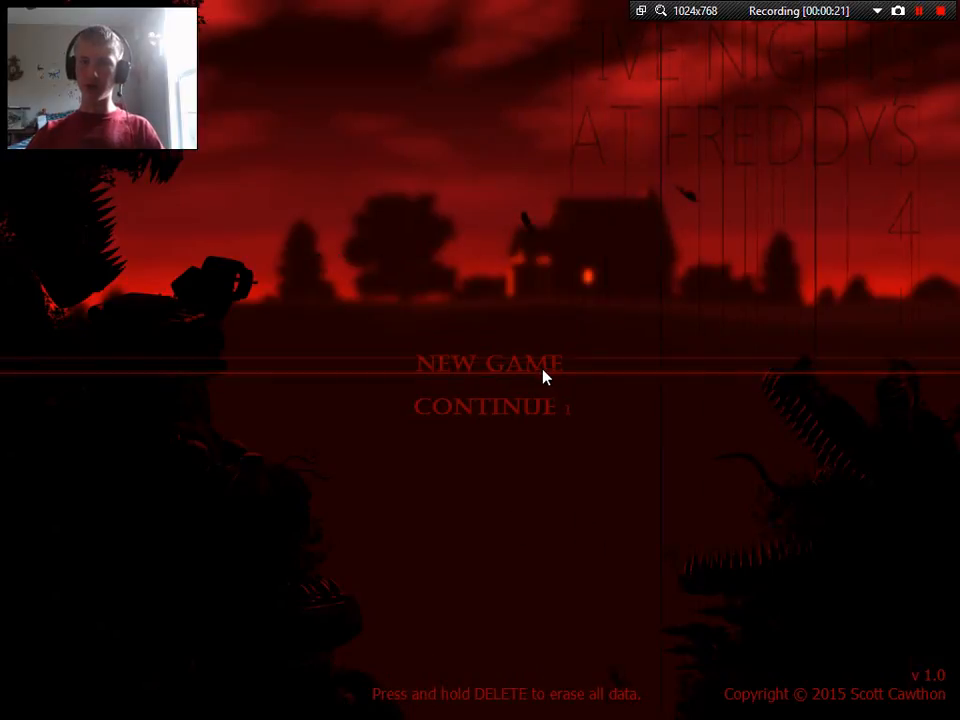
Choose NEW GAME on the title menu and let the intro lead into the pixel bedroom
left_click(490, 364)
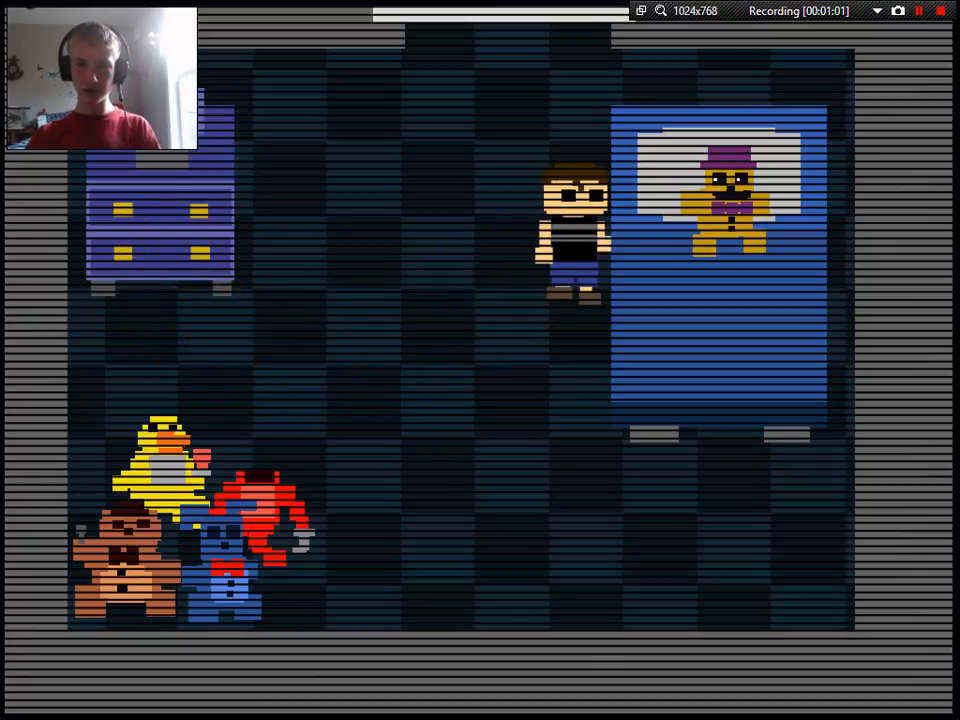
Advance through the bedroom pixel minigame until night one starts at 12 AM
key("down")
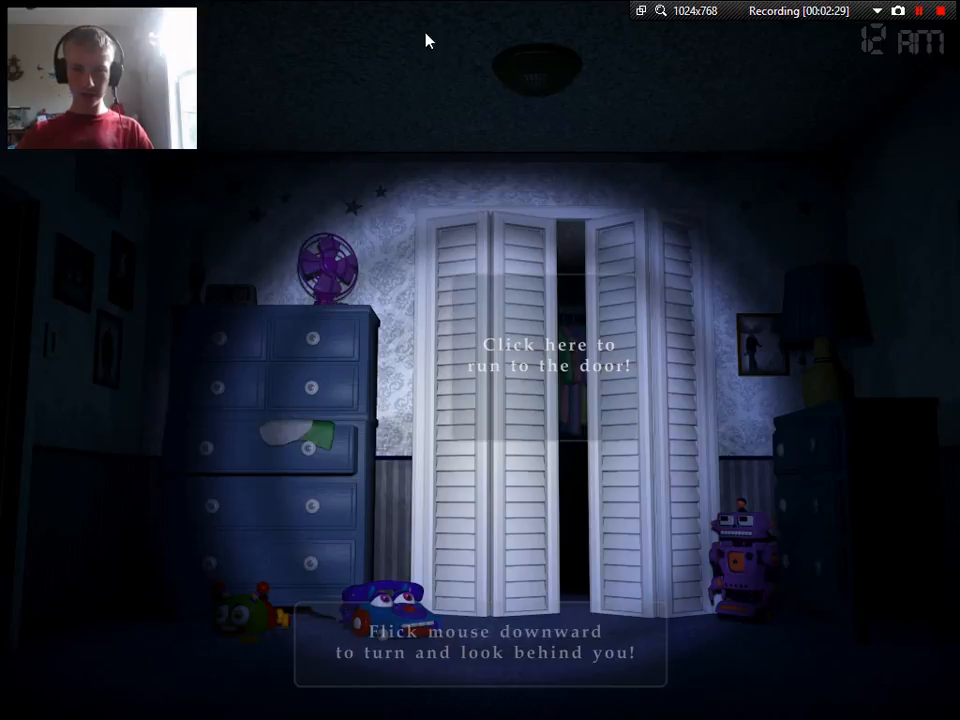
Look around the bedroom and run to the left door, holding out until 1 AM
left_click(548, 356)
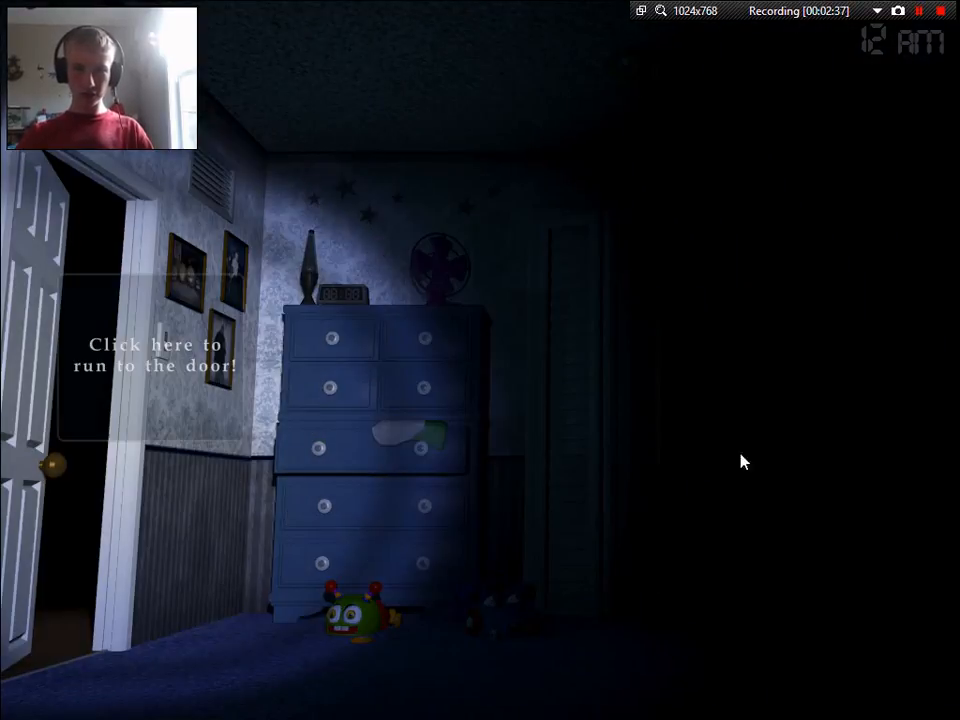
left_click(156, 356)
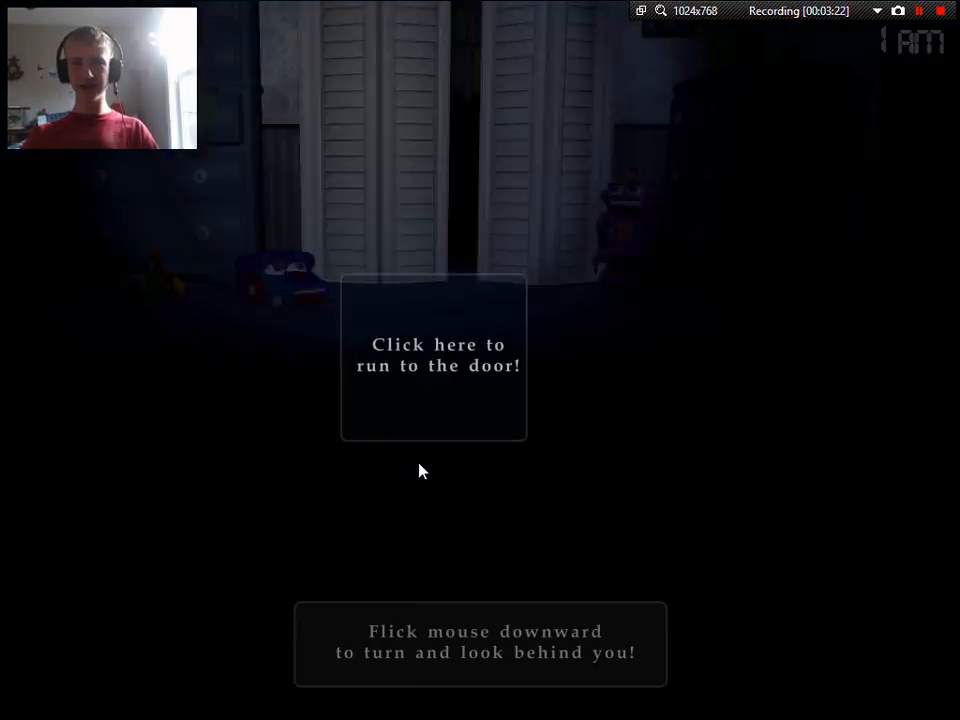
Check the hallway door, the bed, the right door and the closet for animatronics
left_click(434, 356)
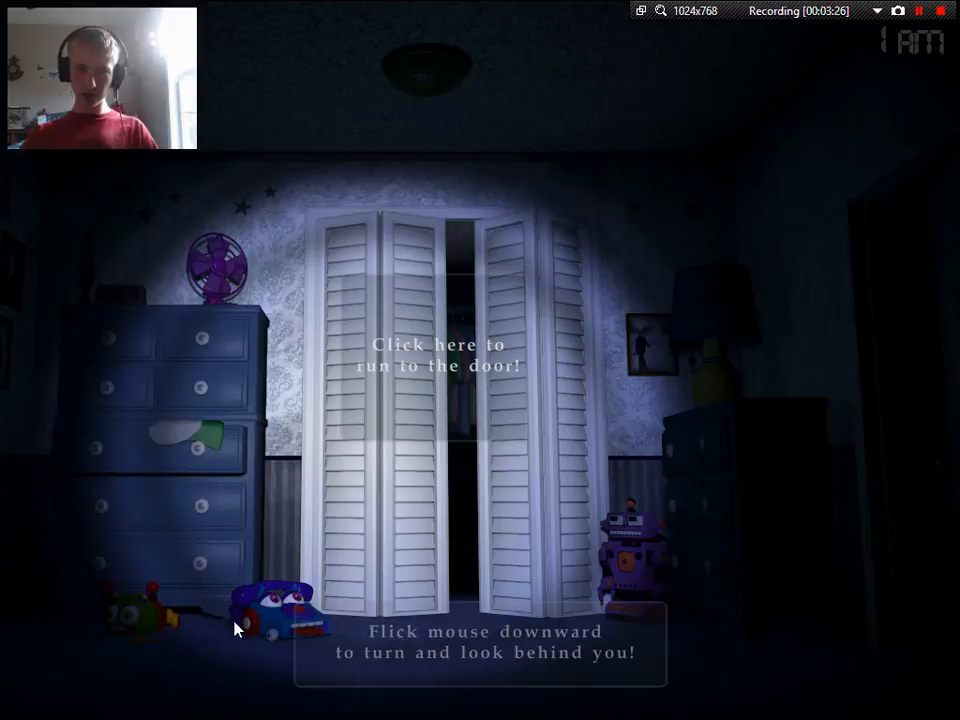
left_click(436, 356)
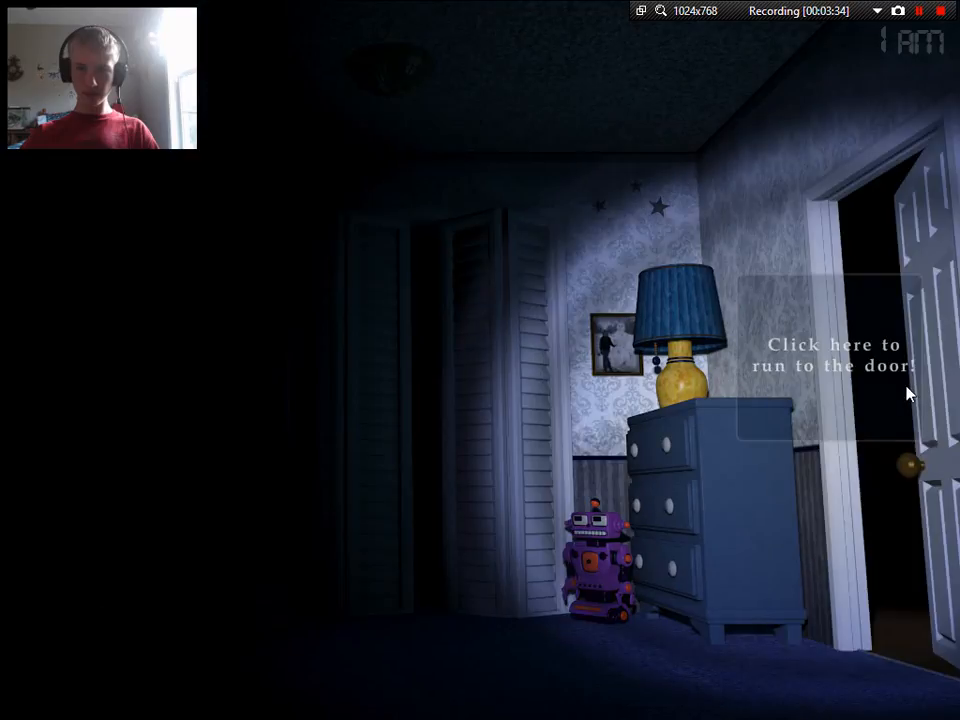
left_click(832, 360)
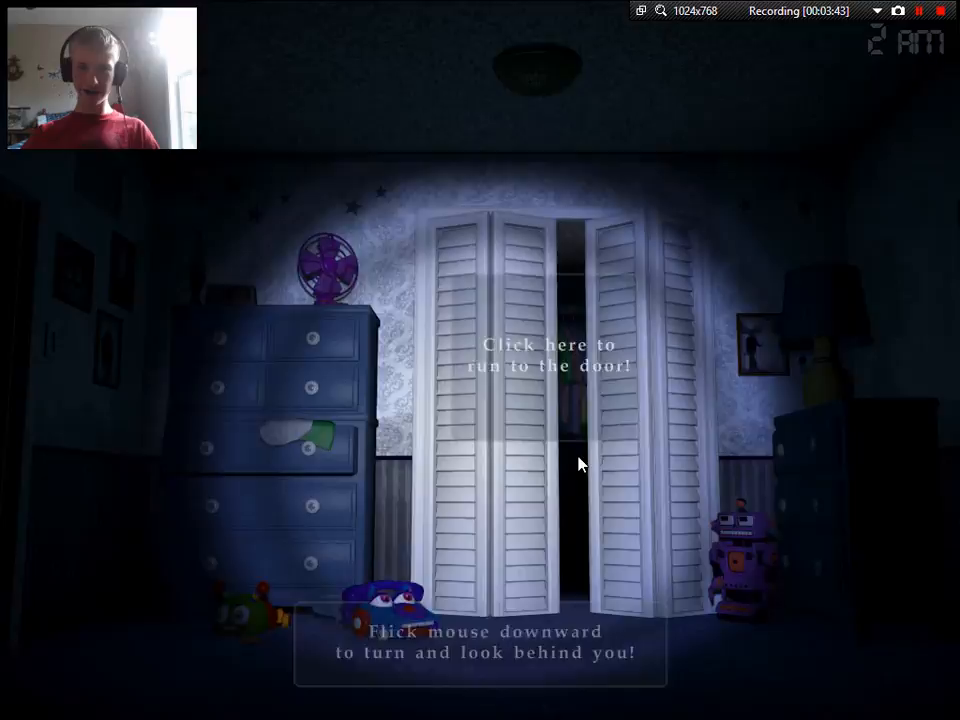
left_click(548, 356)
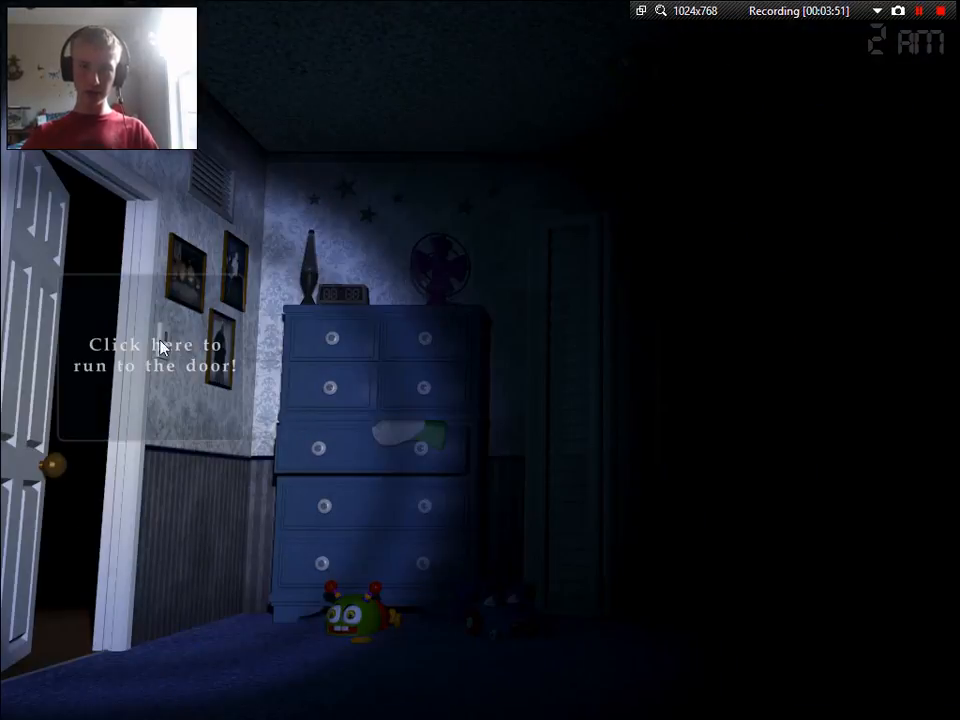
mouse_move(84, 380)
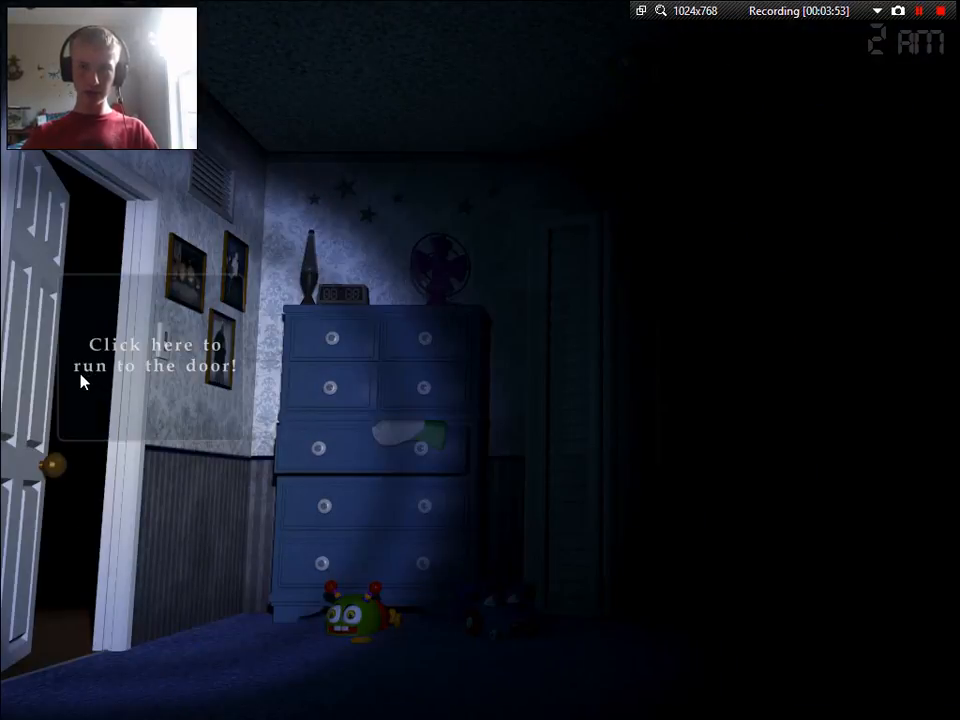
Cycle between the left door, the closet and the right door until 4 AM
left_click(156, 356)
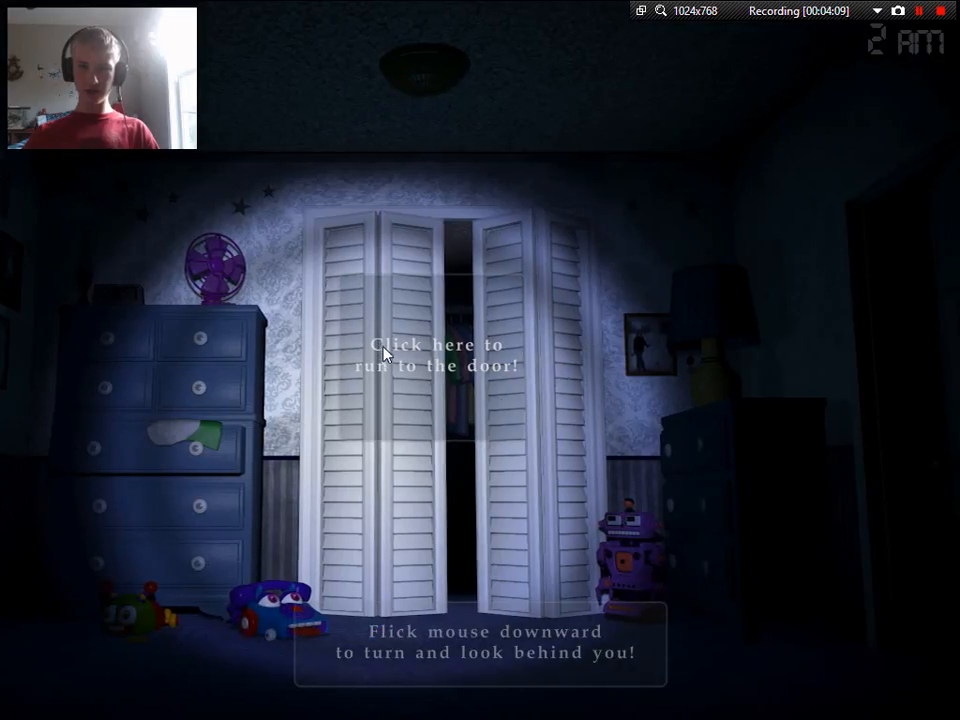
left_click(436, 356)
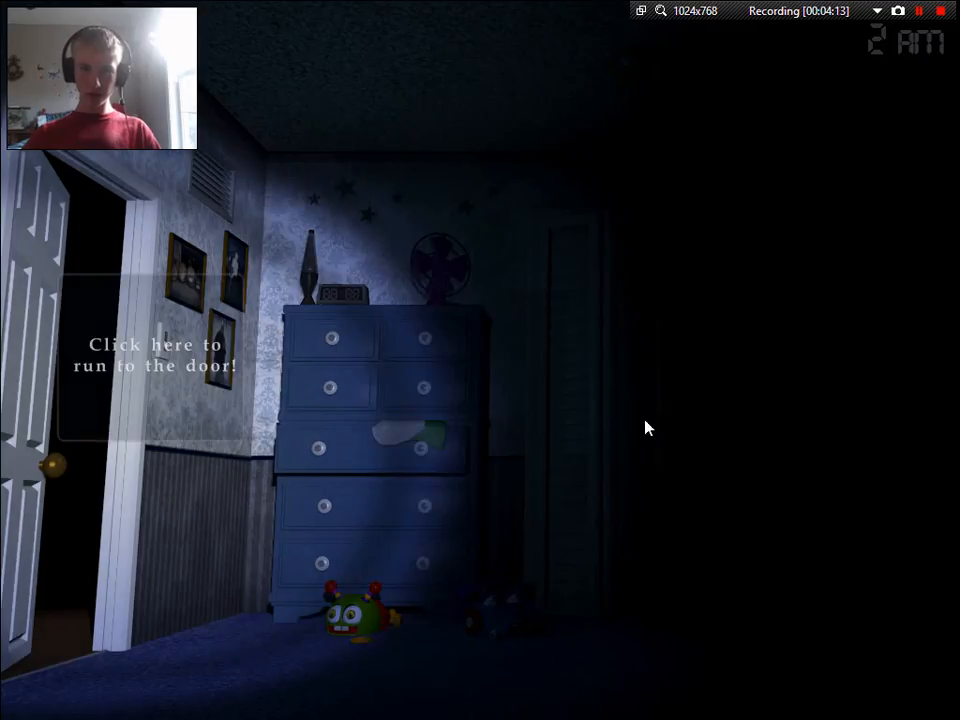
mouse_move(138, 456)
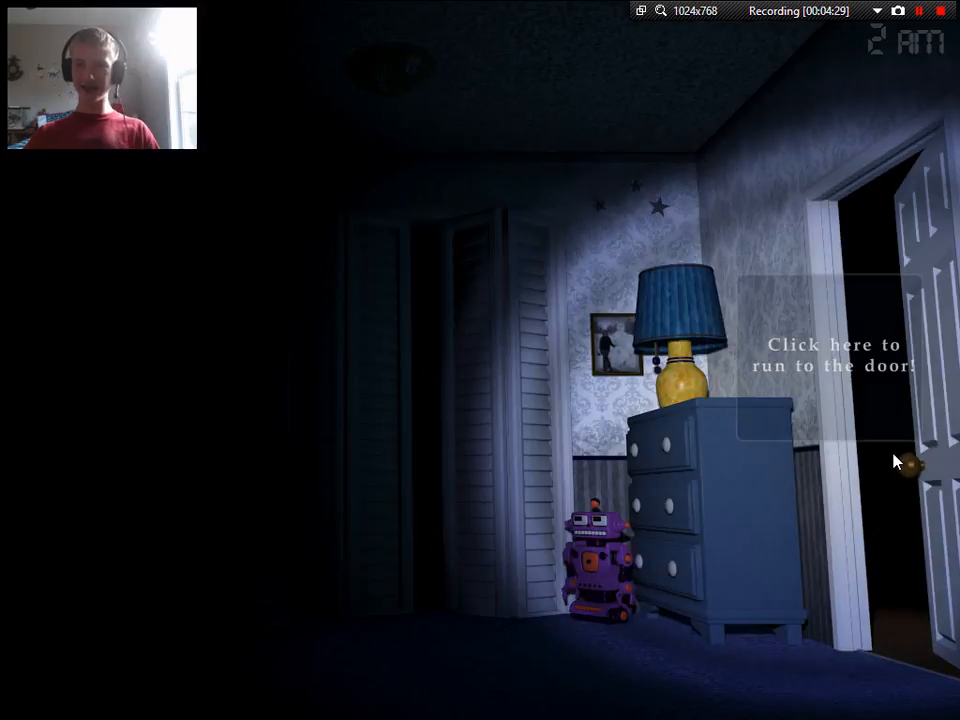
left_click(836, 360)
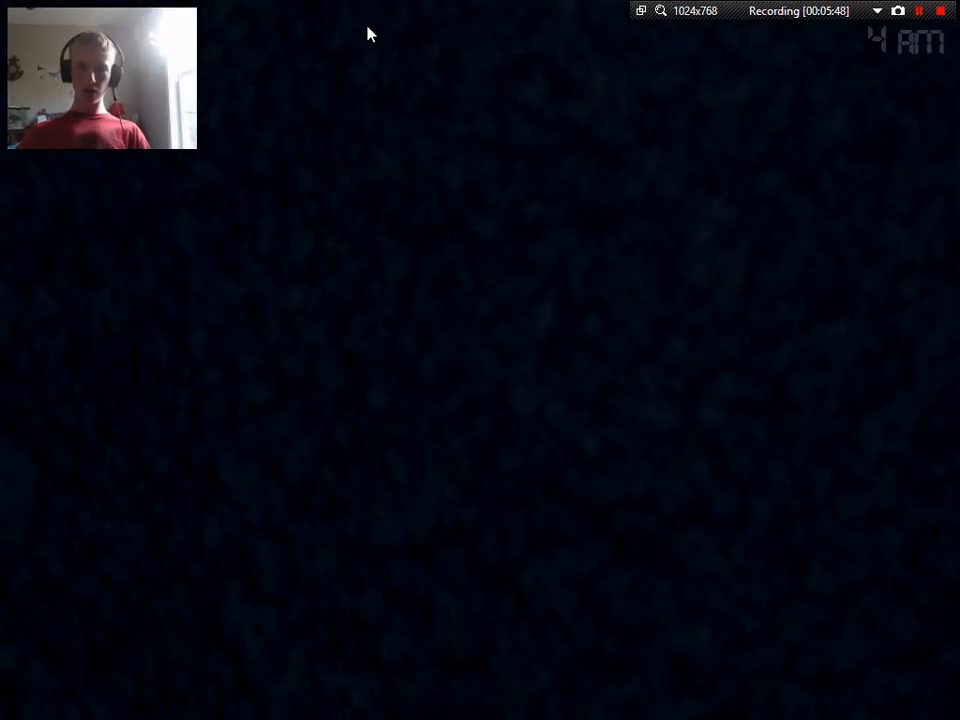
mouse_move(900, 412)
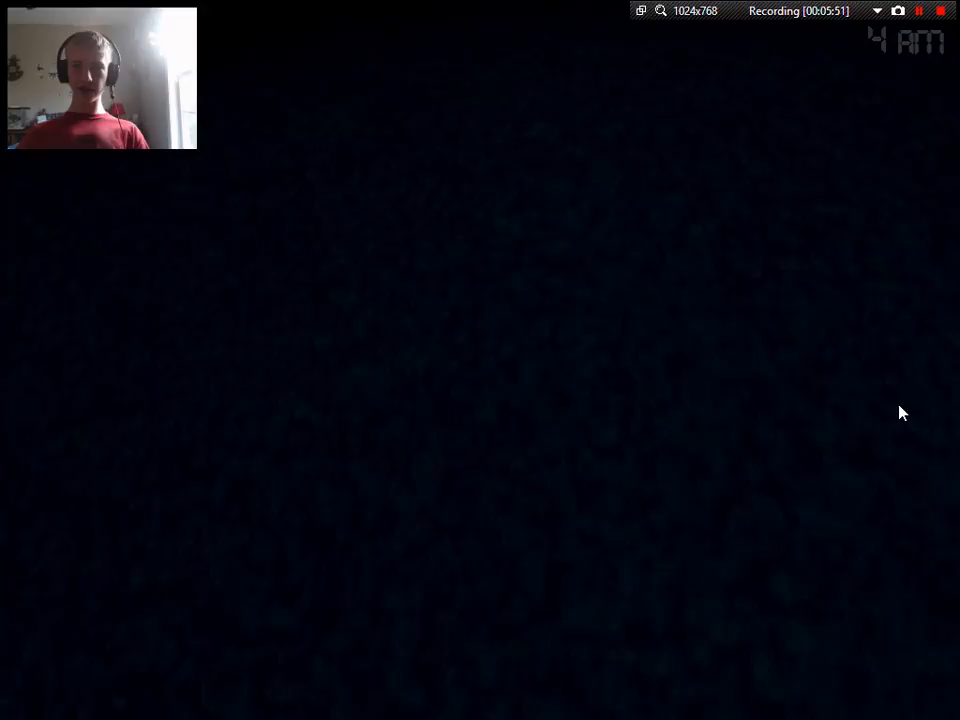
mouse_move(510, 84)
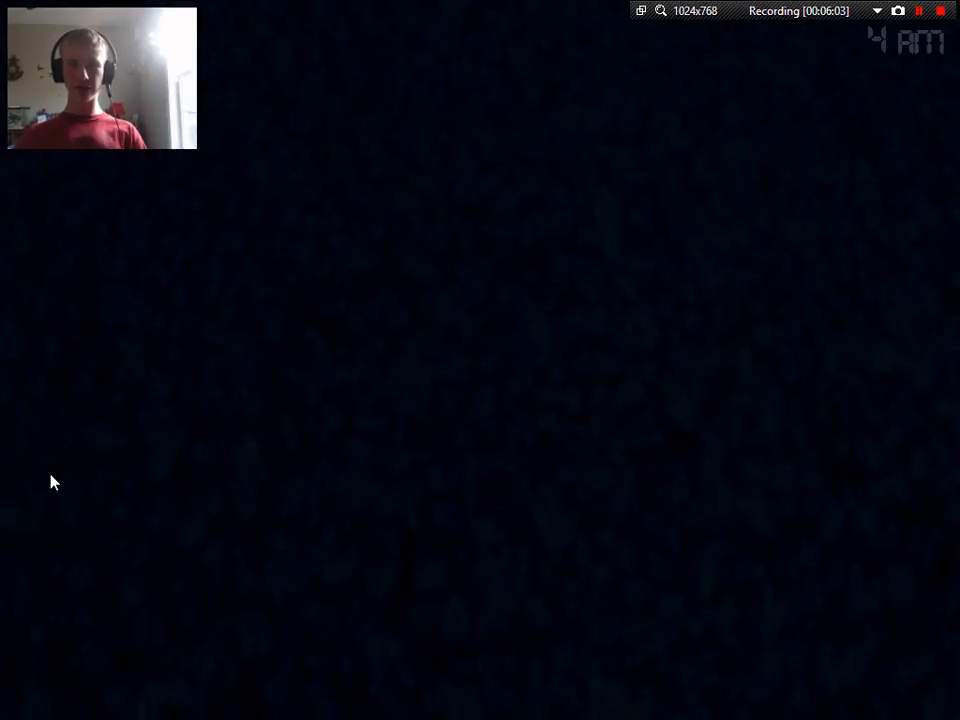
mouse_move(884, 376)
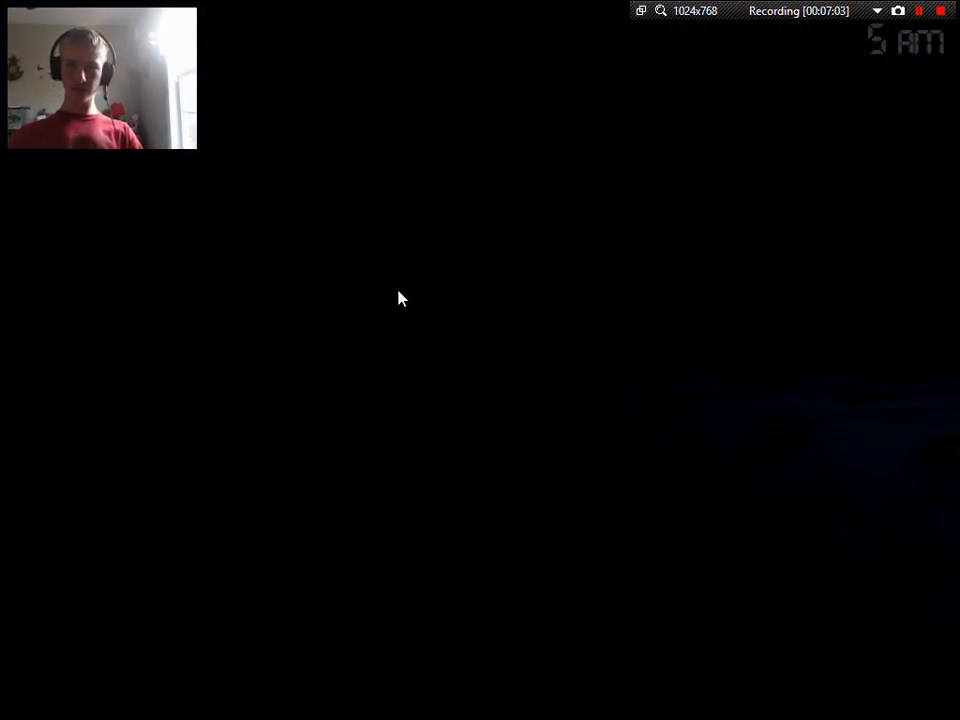
mouse_move(332, 548)
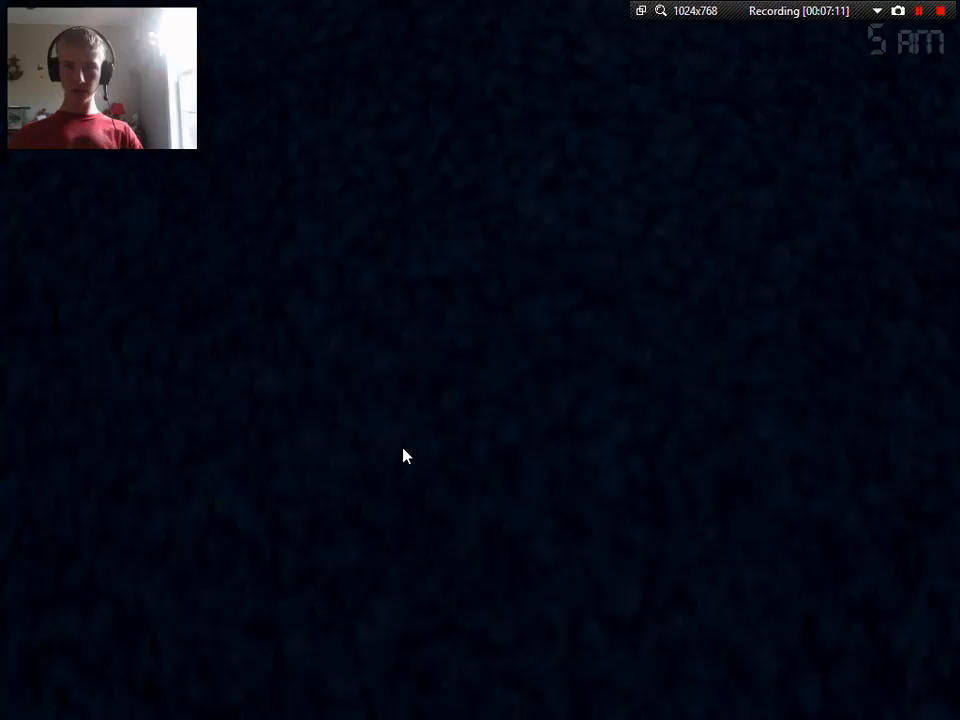
mouse_move(890, 472)
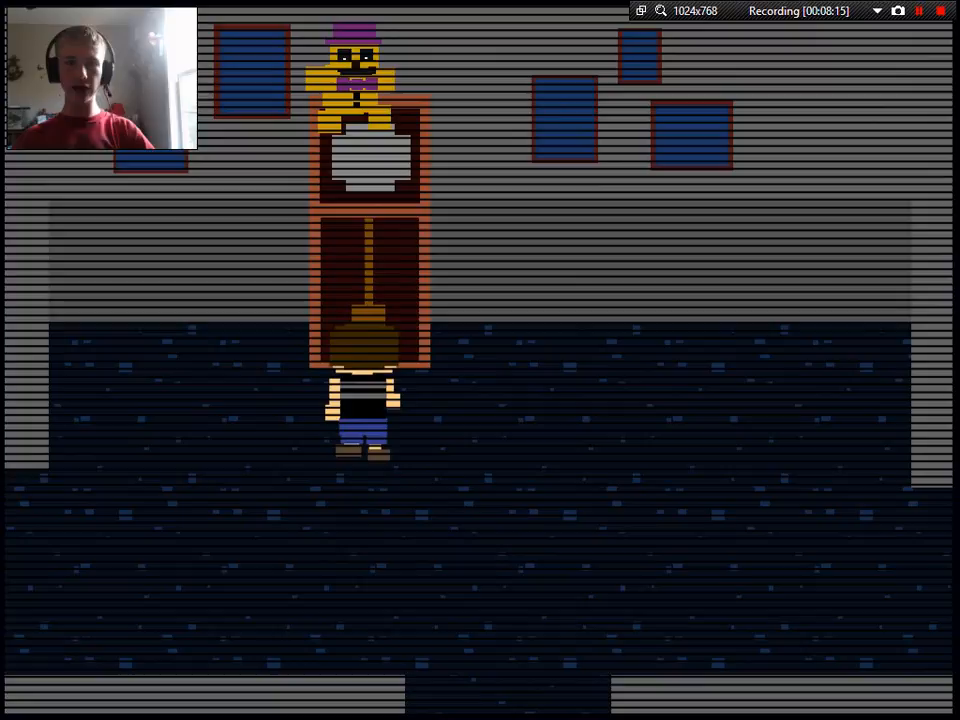
Walk the boy between the clock hallway and the living room couch until the title menu returns
key("Left")
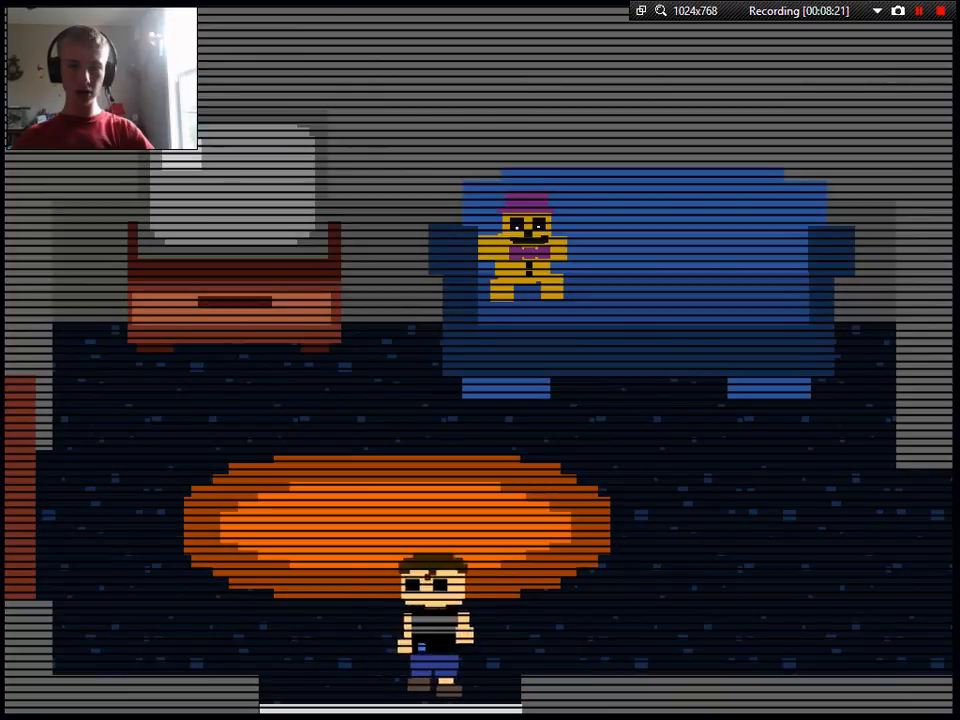
key("Left")
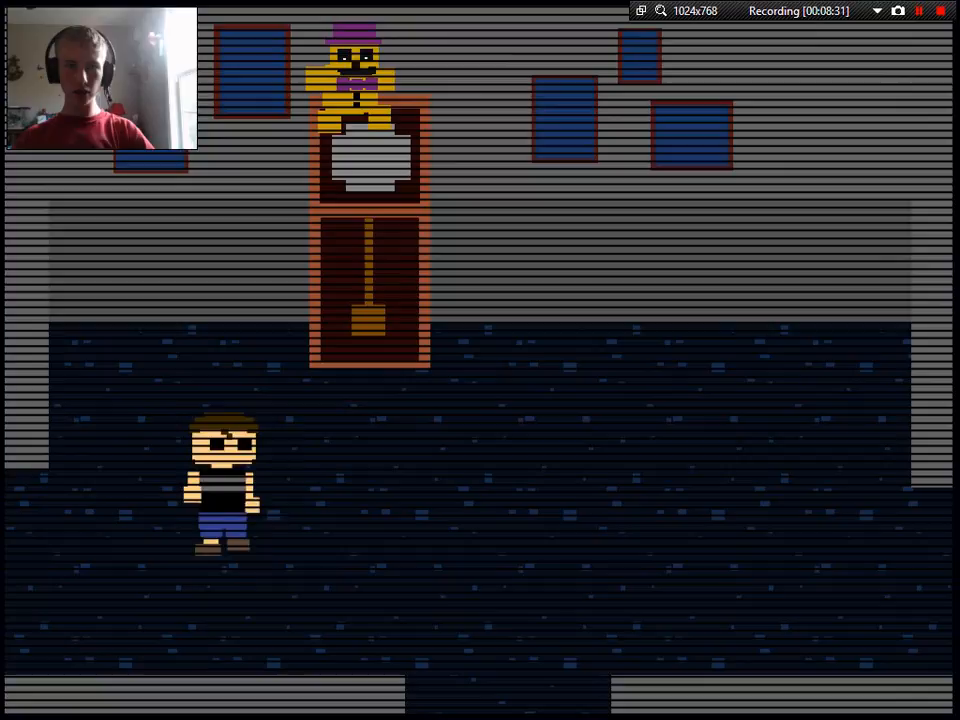
key("right")
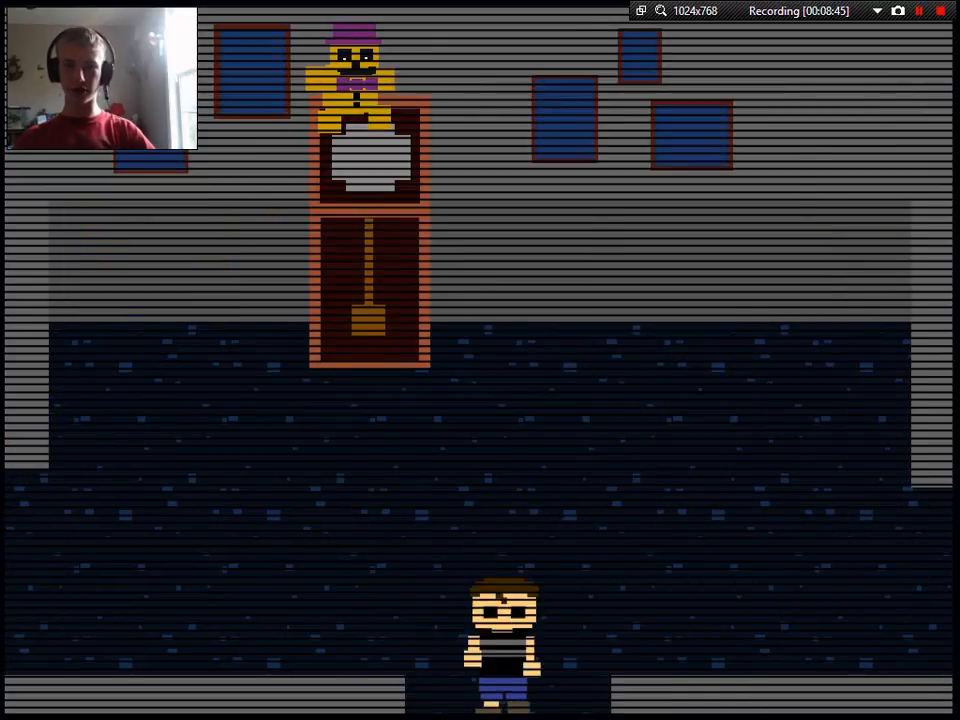
key("Up")
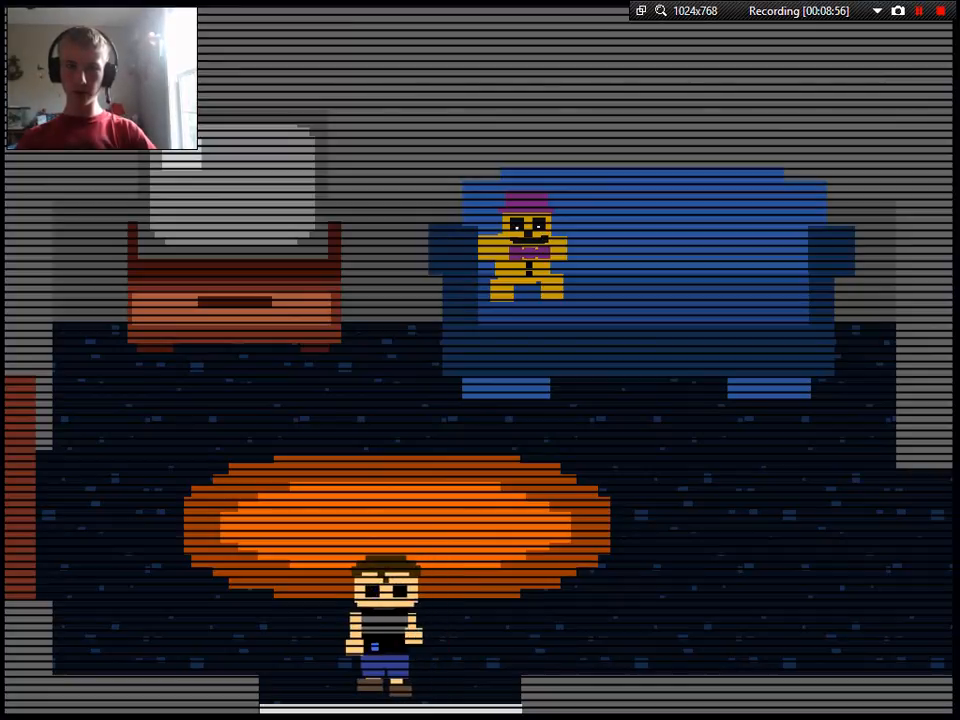
key("Left")
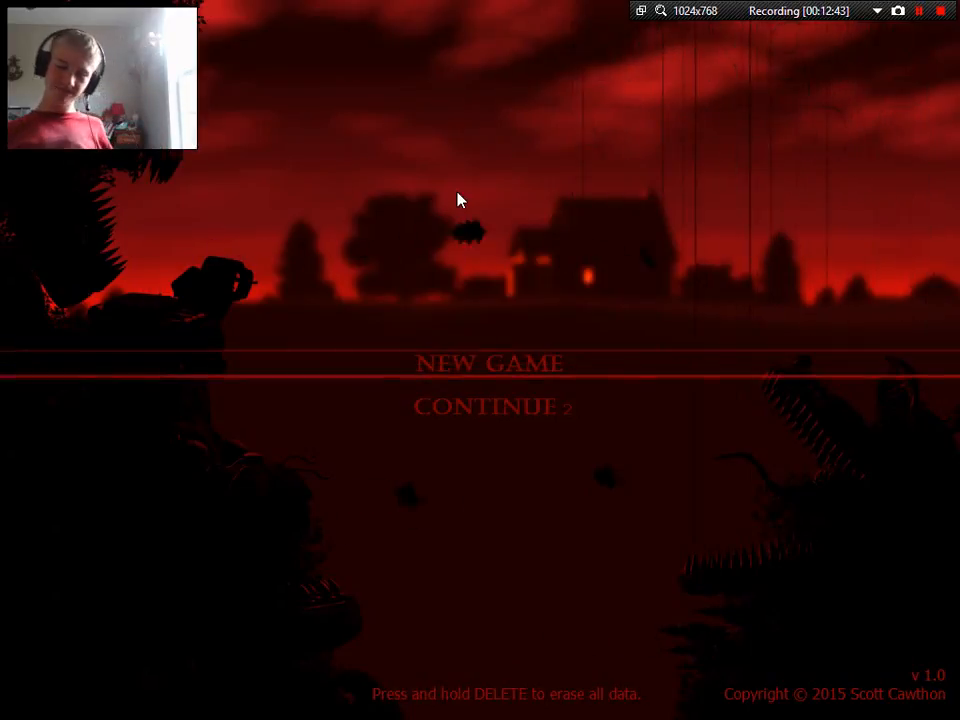
mouse_move(532, 136)
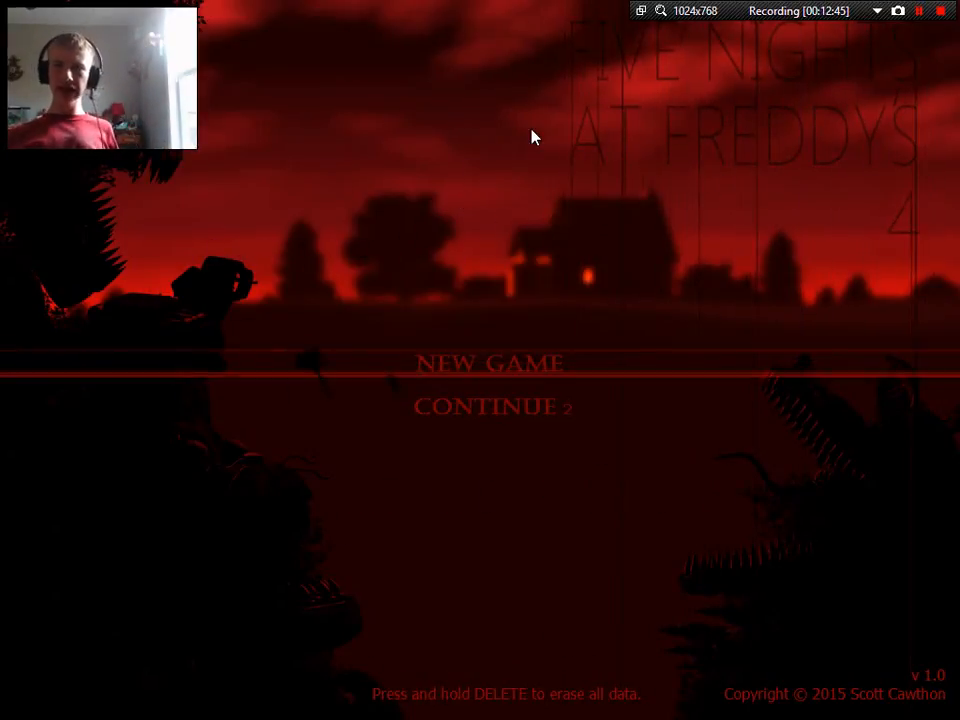